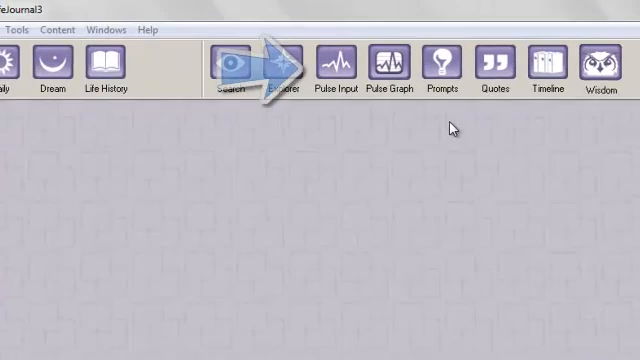
Bring up the Pulse Input screen for today's daily ratings
click(334, 60)
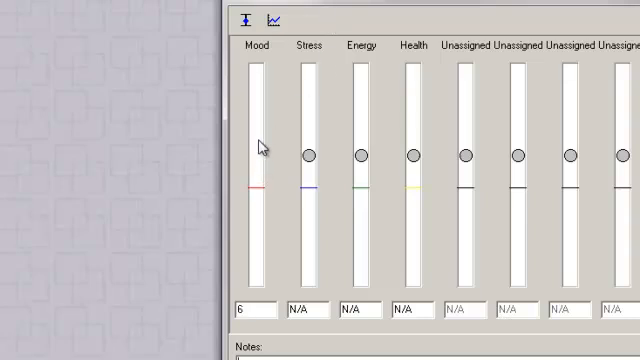
Set Mood to 9 with the slider and enter Health as 9
drag(260, 144, 260, 88)
text(8)
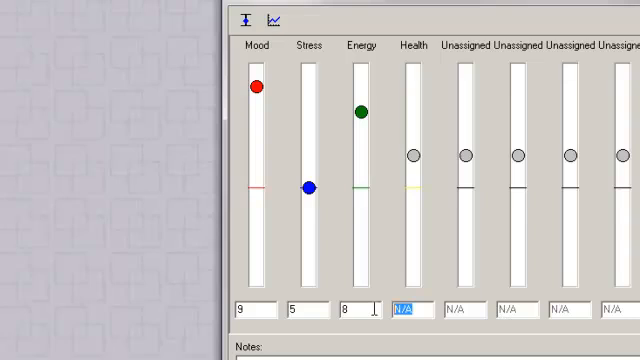
text(9)
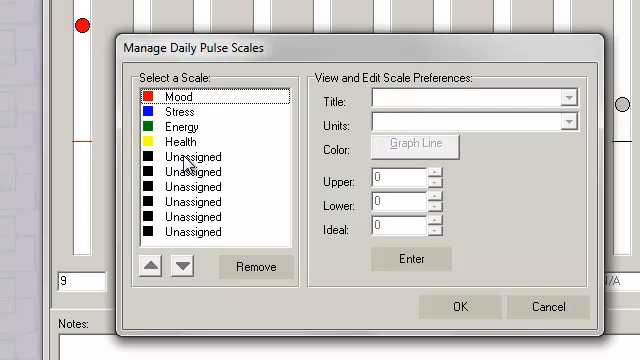
Name the first unassigned scale Sleep and show its list of units
click(200, 156)
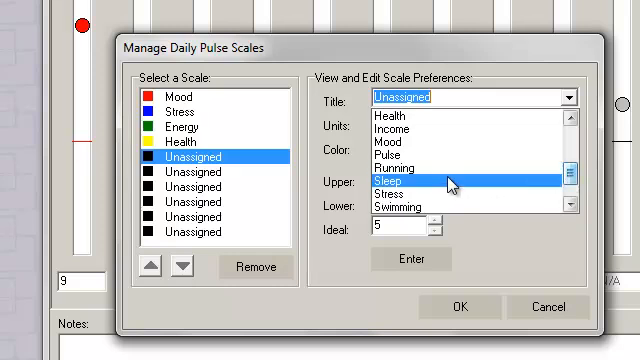
click(386, 180)
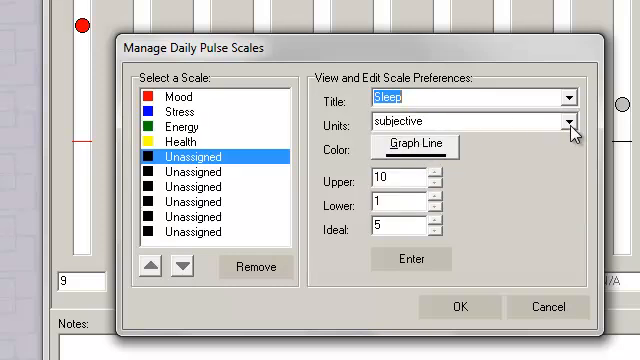
click(568, 124)
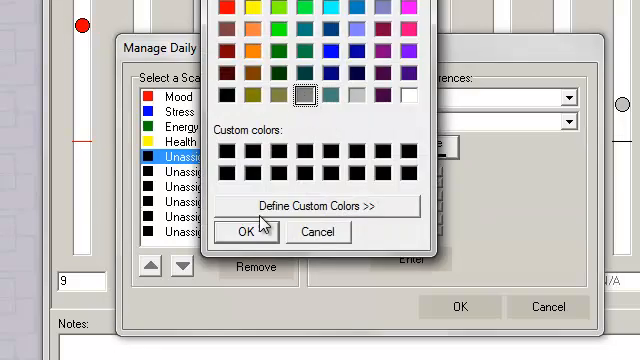
Confirm the chosen graph line colour for the Sleep scale
click(244, 232)
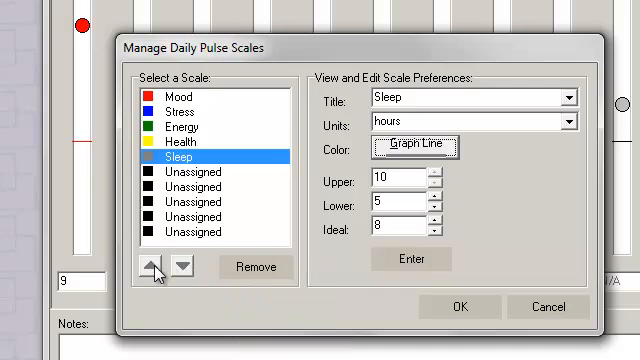
Move Sleep up one place so it sits between Stress and Energy
click(150, 266)
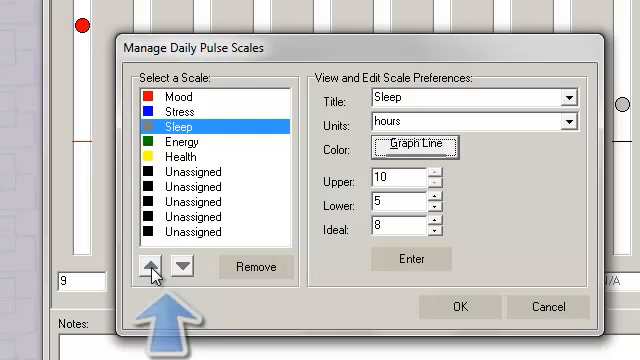
mouse_move(320, 300)
text(Slept well.  Felt g)
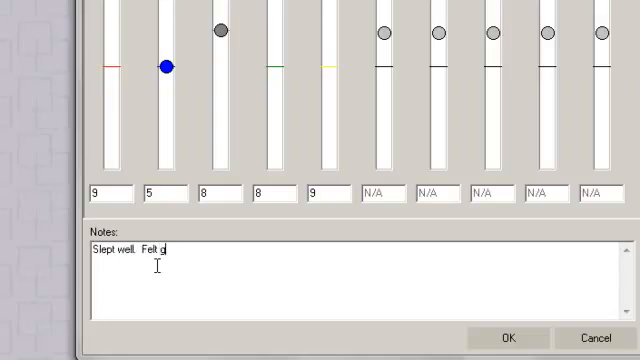
Finish the note 'Slept well. Felt great all day' on today's entry
text(reat all day)
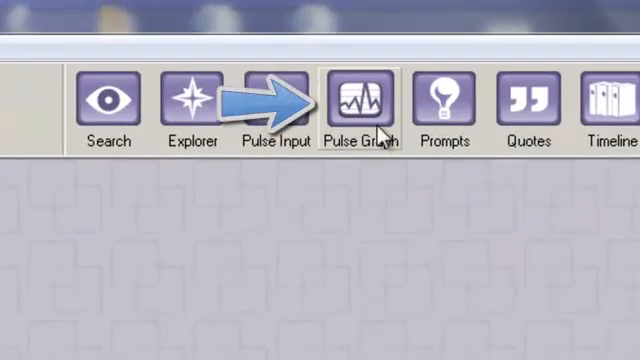
Show the daily pulse trend graph and hide the Mood line
click(362, 96)
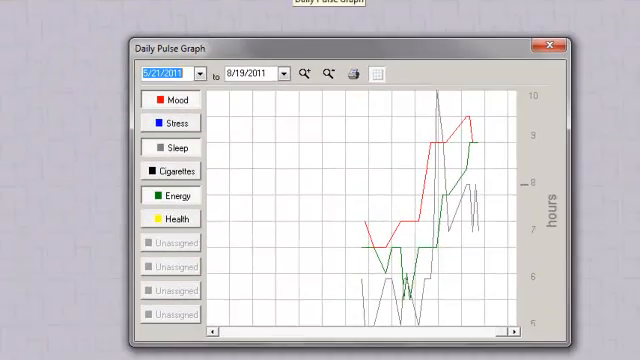
click(184, 100)
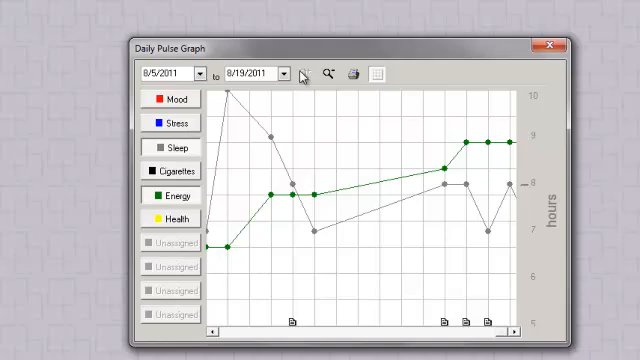
mouse_move(490, 320)
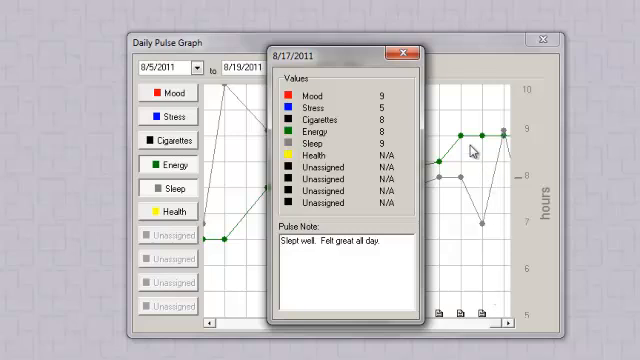
click(400, 46)
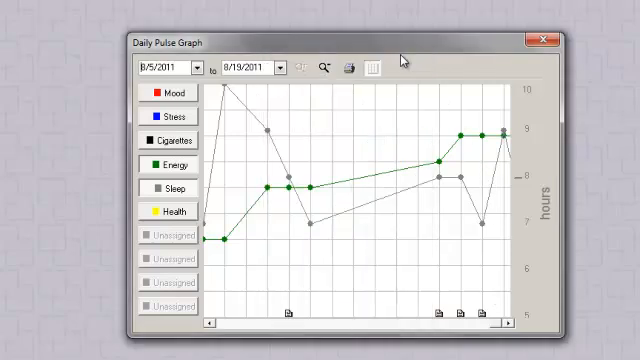